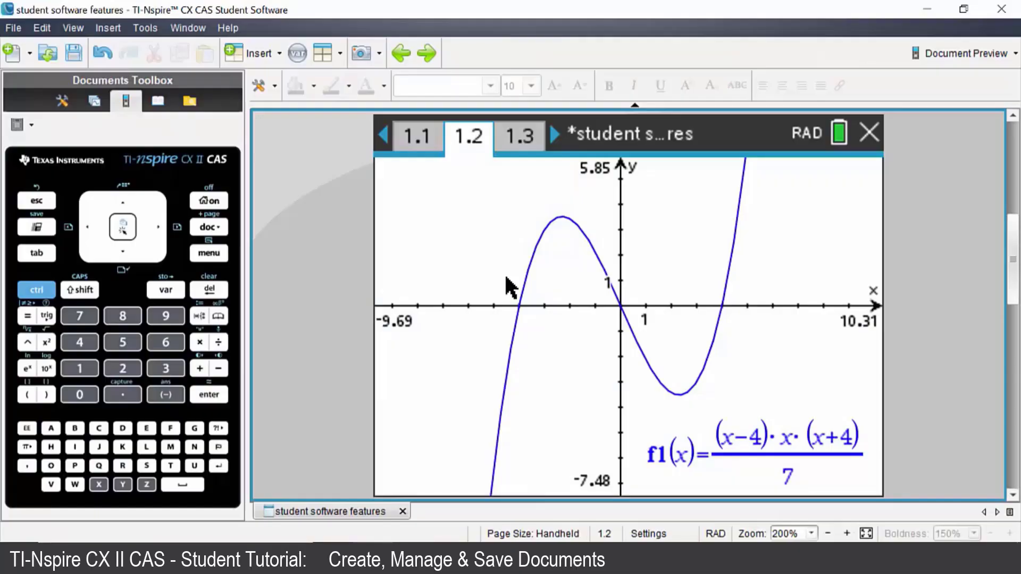
mouse_move(485, 259)
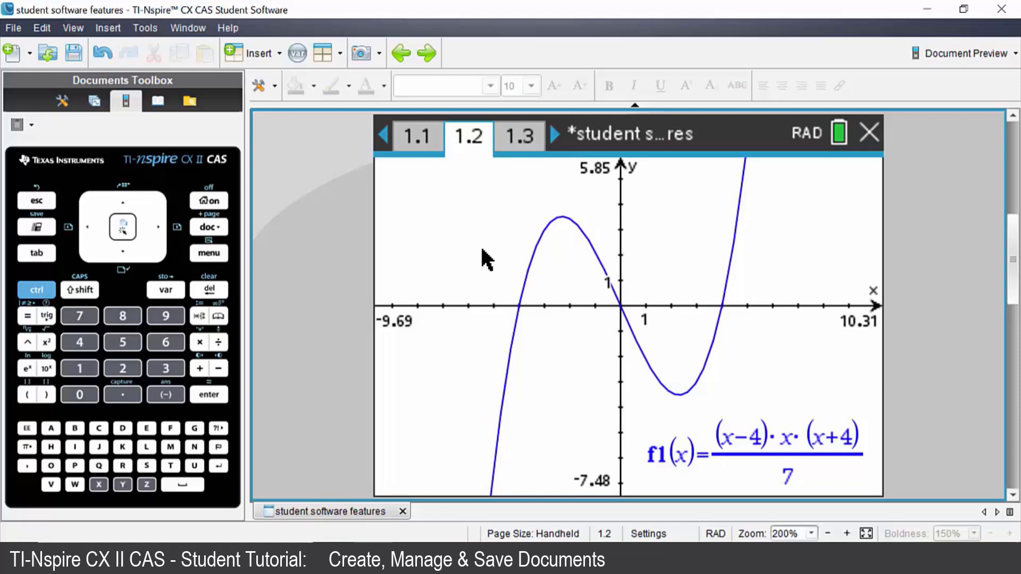
mouse_move(253, 213)
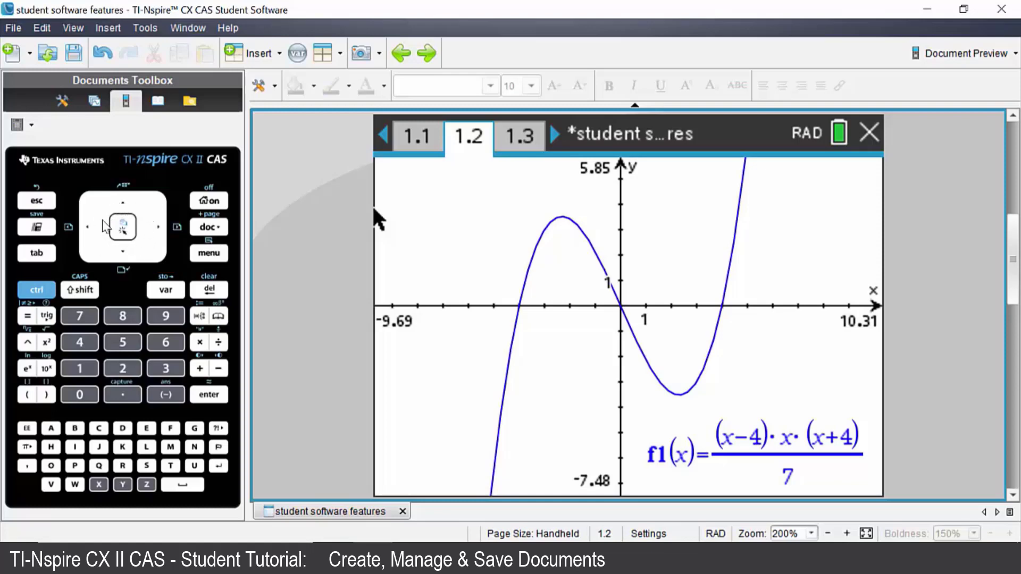
mouse_move(136, 219)
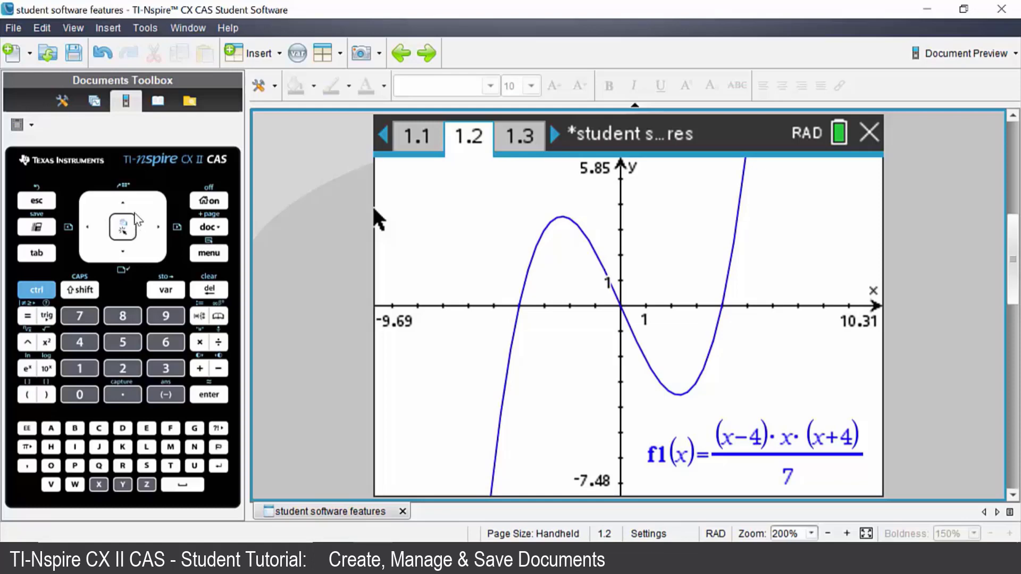
mouse_move(290, 251)
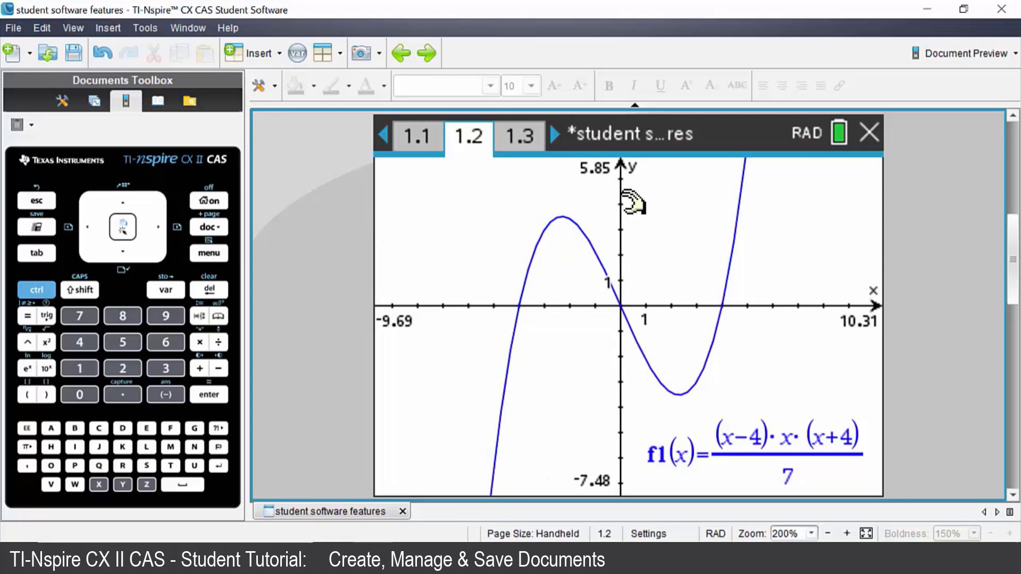
mouse_move(441, 249)
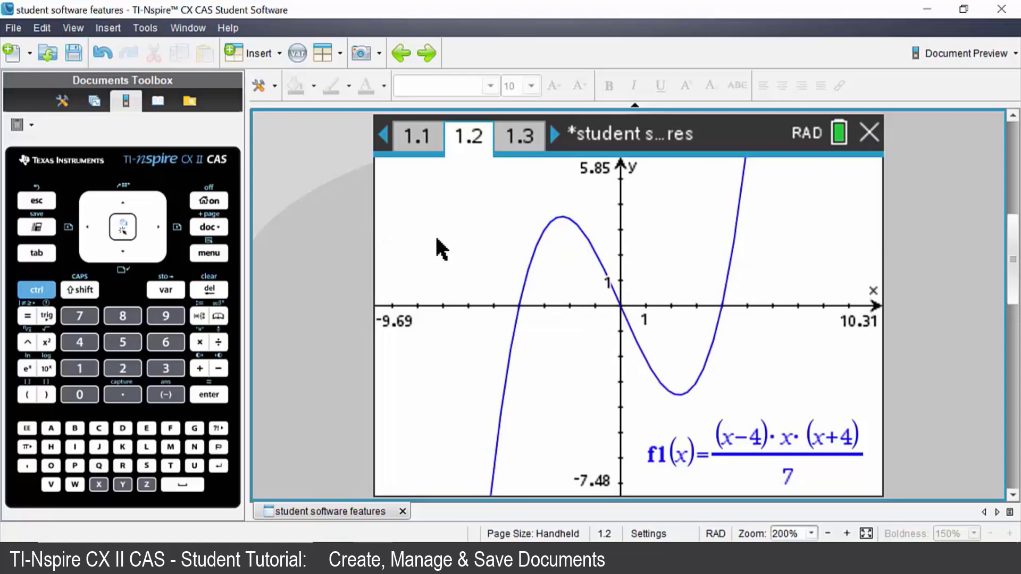
mouse_move(512, 250)
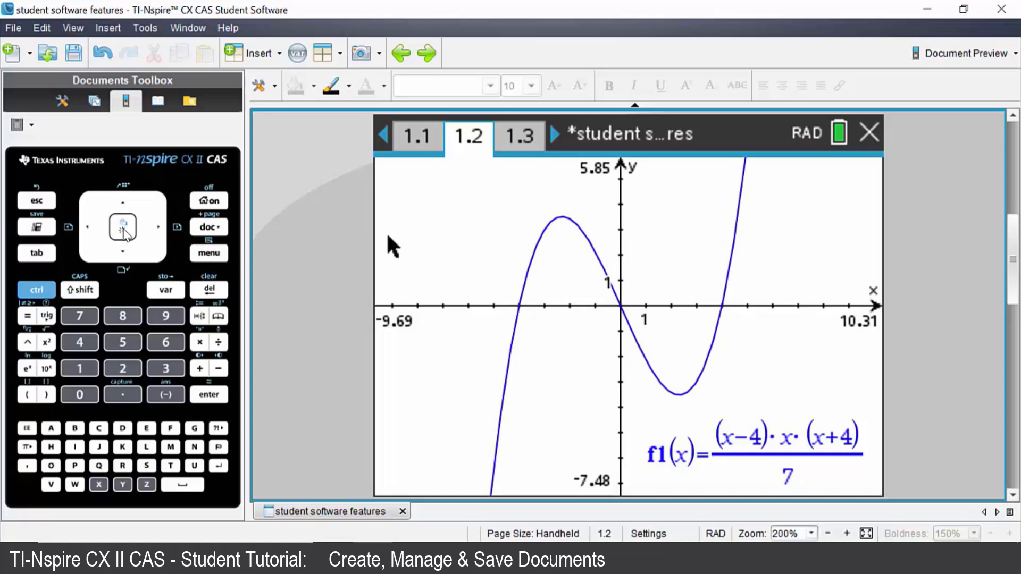
mouse_move(546, 277)
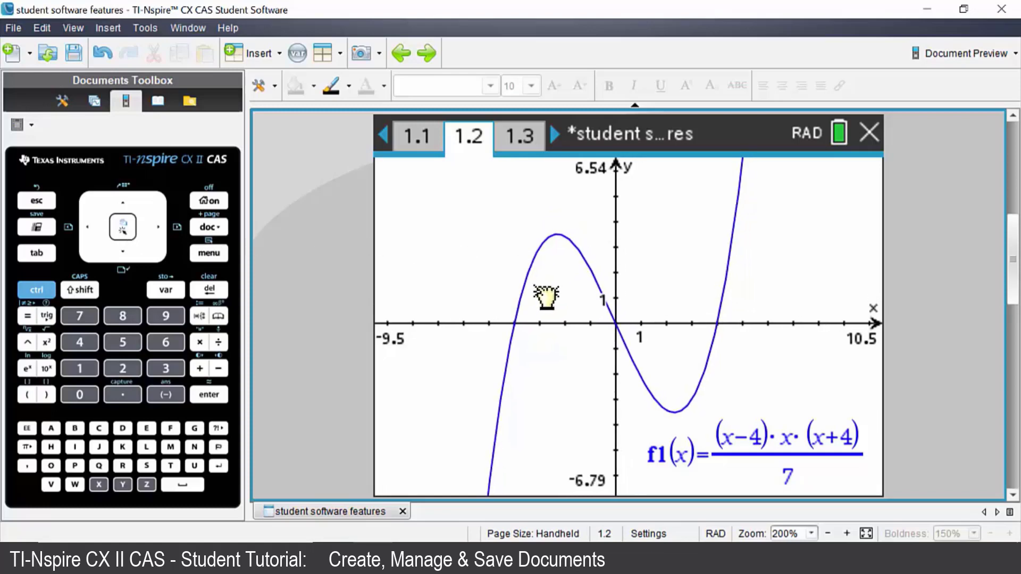
Pan the graph to x −9.31 to 10.69 and y −6.86 to 6.48, then exit panning
left_click_drag(548, 297, 583, 291)
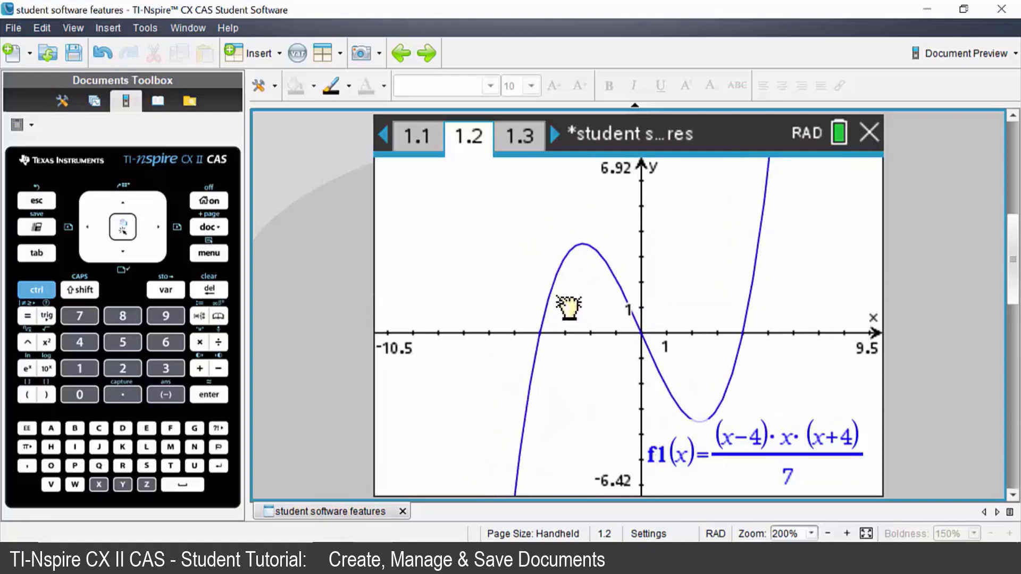
left_click_drag(569, 306, 543, 298)
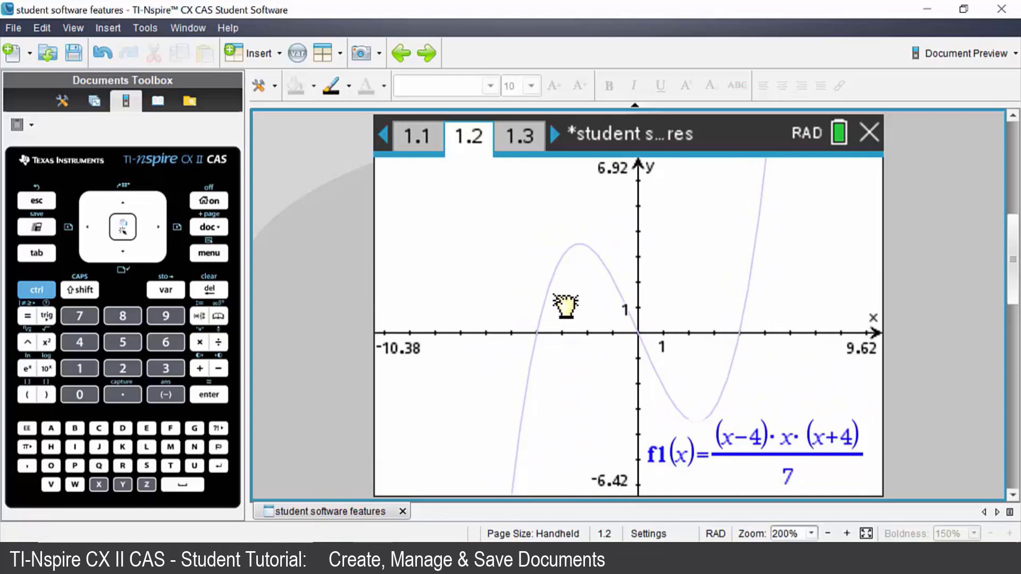
left_click_drag(566, 306, 544, 293)
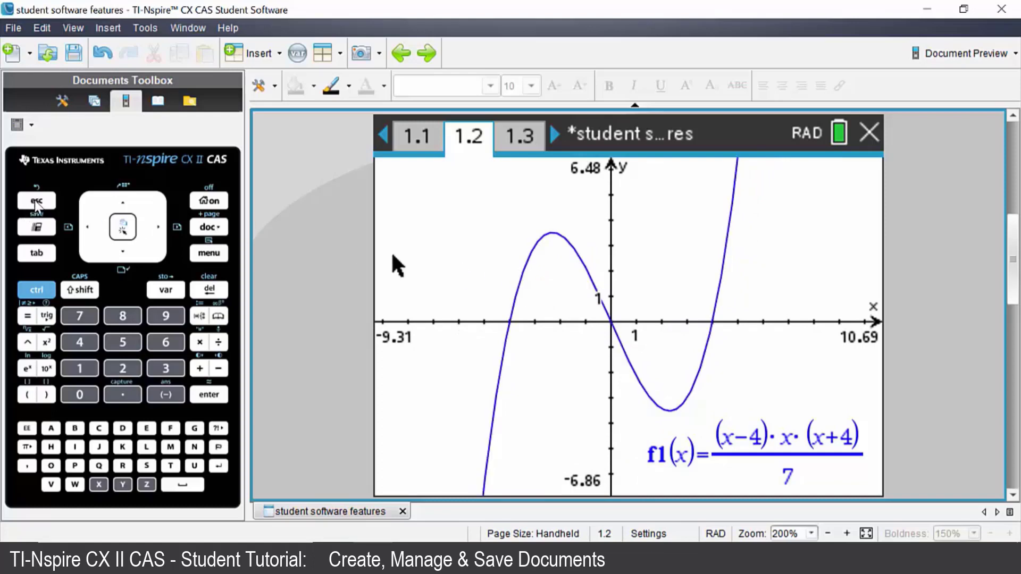
left_click(36, 200)
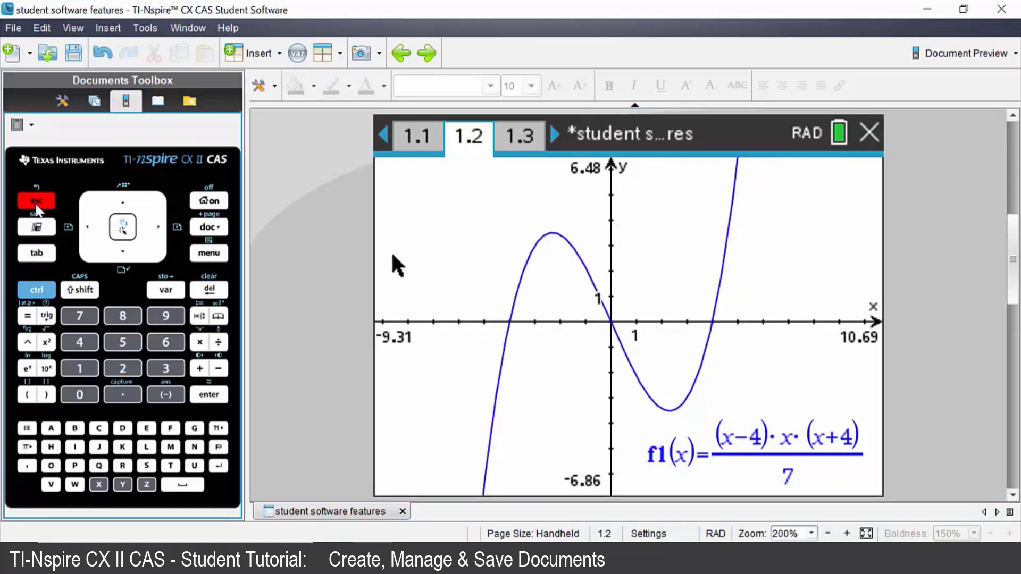
mouse_move(46, 192)
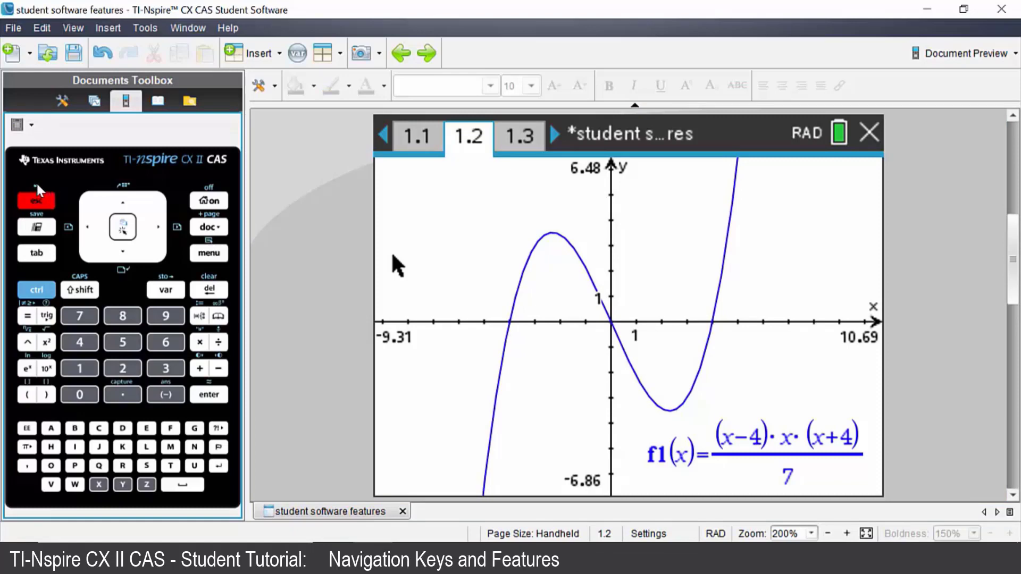
mouse_move(128, 192)
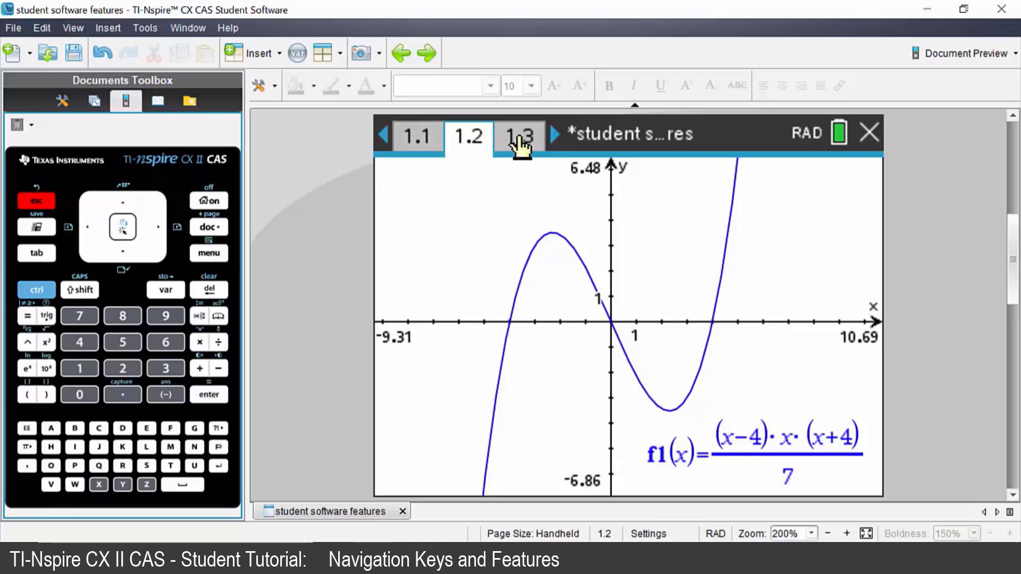
Switch back and forth between pages 1.1 and 1.2, then show the page sorter
left_click(416, 135)
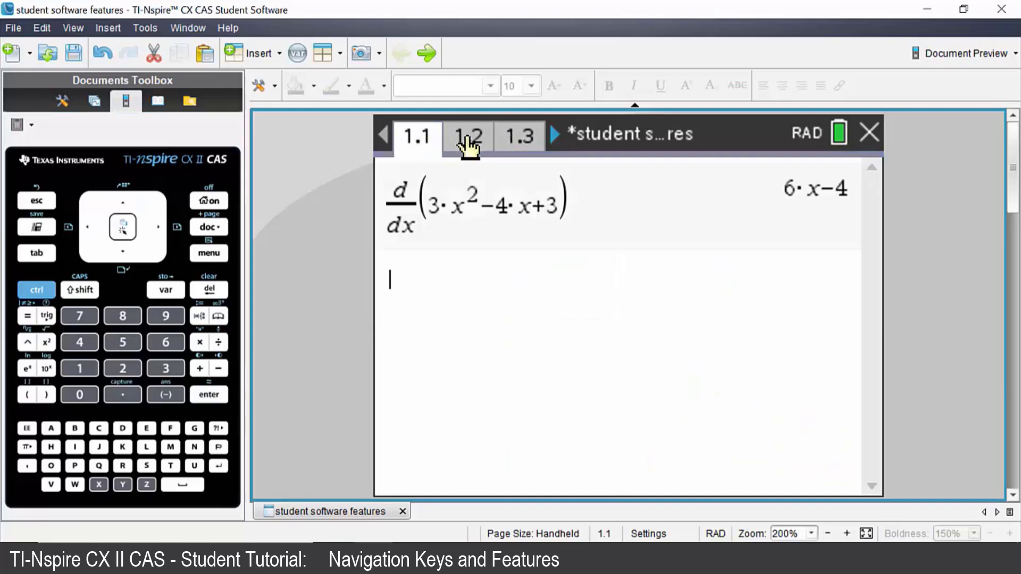
left_click(518, 136)
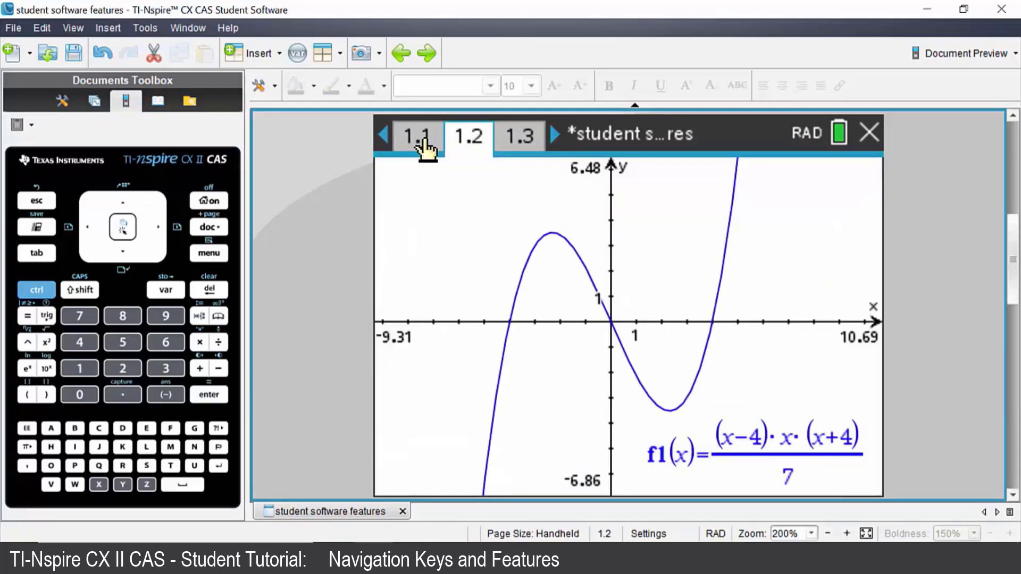
left_click(415, 135)
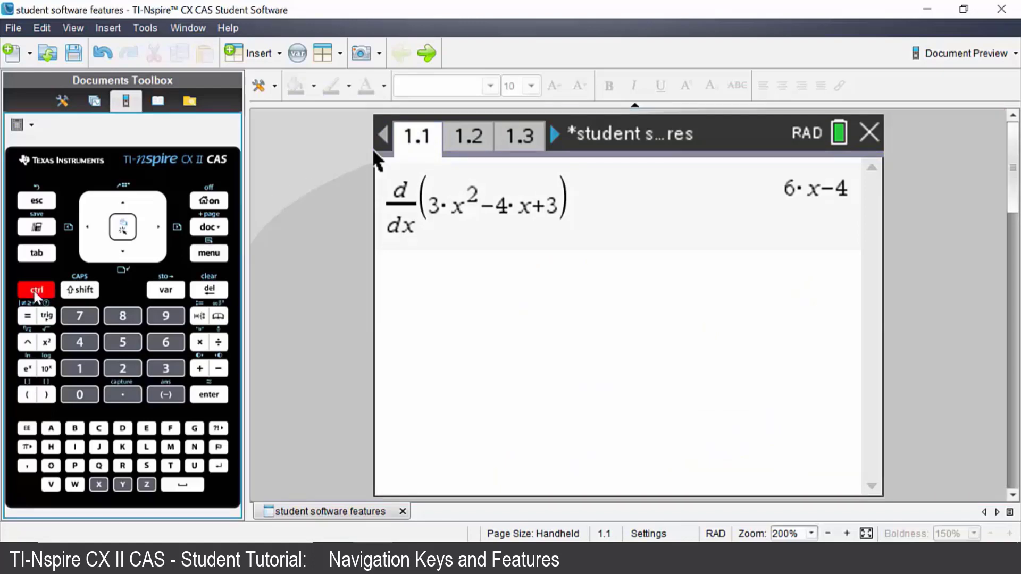
left_click(468, 135)
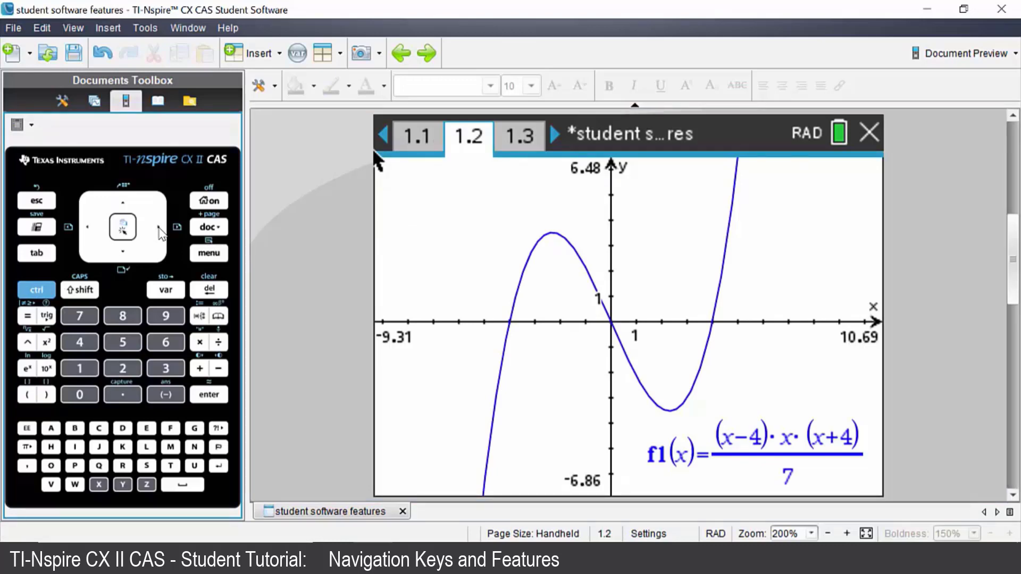
left_click(35, 290)
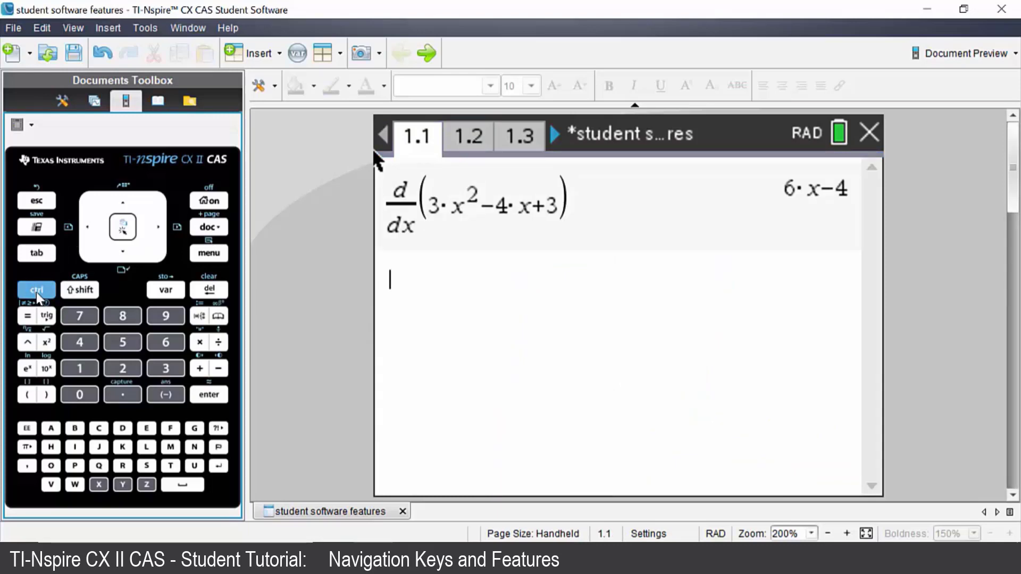
left_click(123, 209)
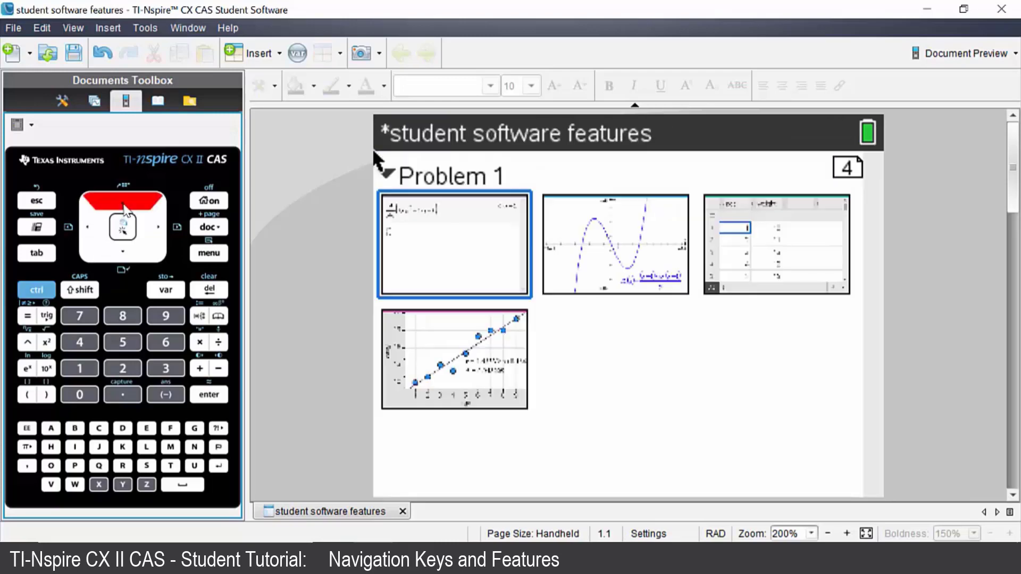
mouse_move(555, 226)
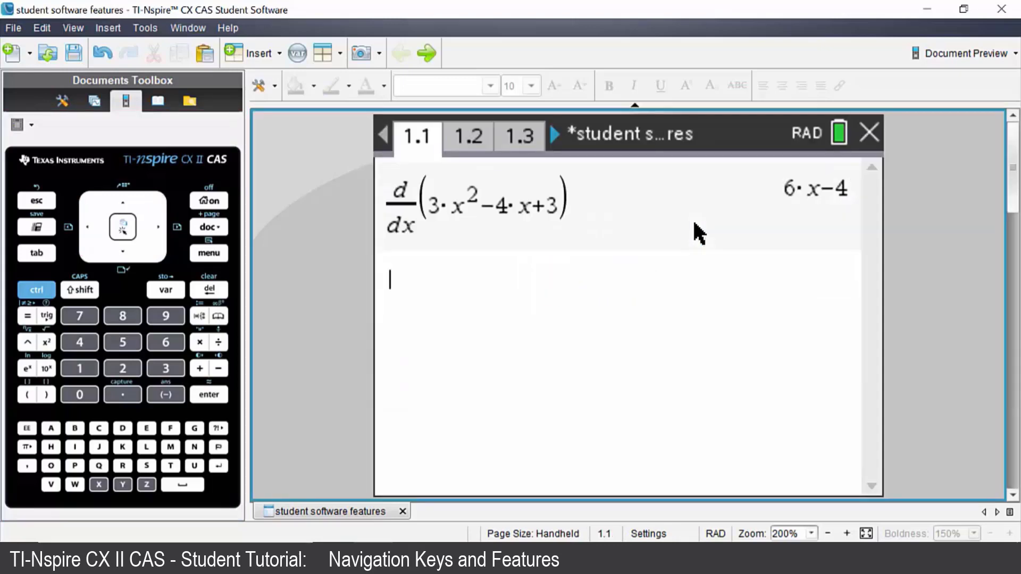
mouse_move(683, 327)
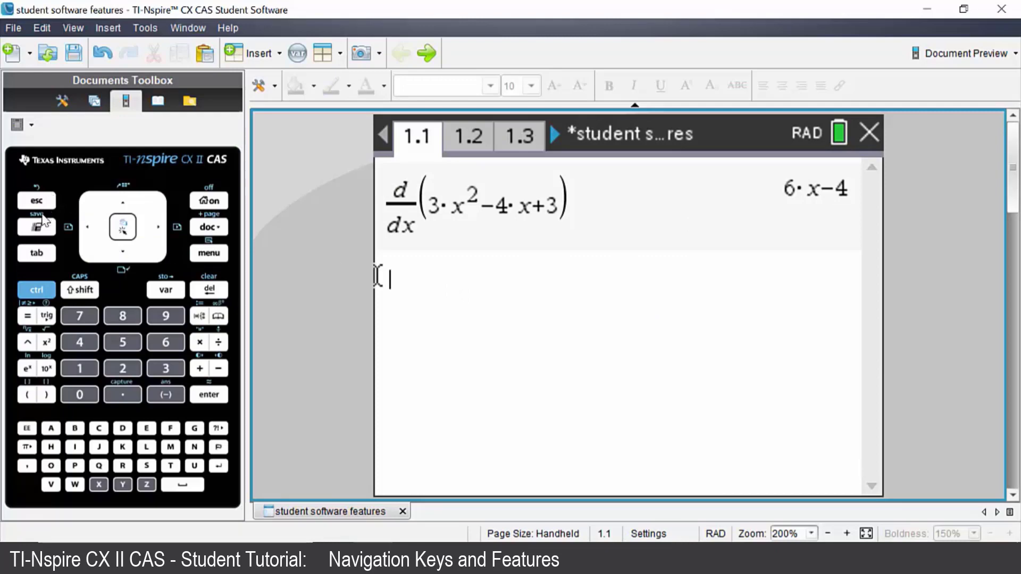
mouse_move(43, 231)
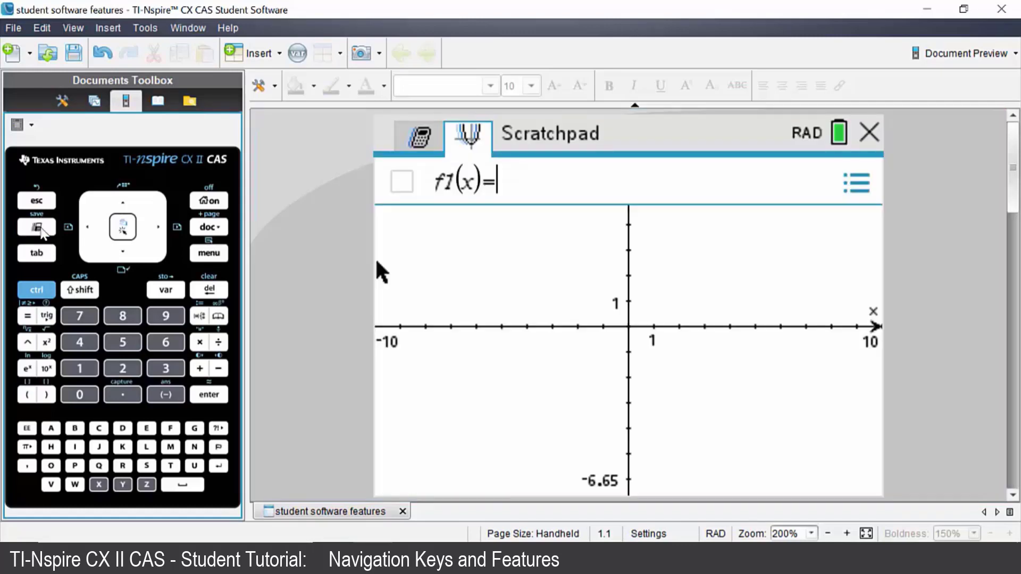
left_click(418, 135)
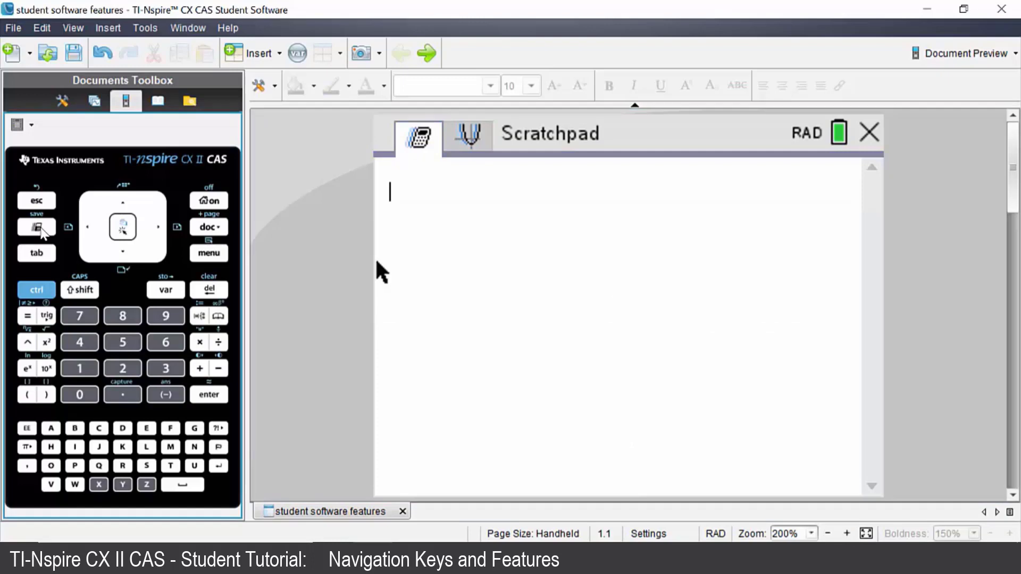
left_click(467, 135)
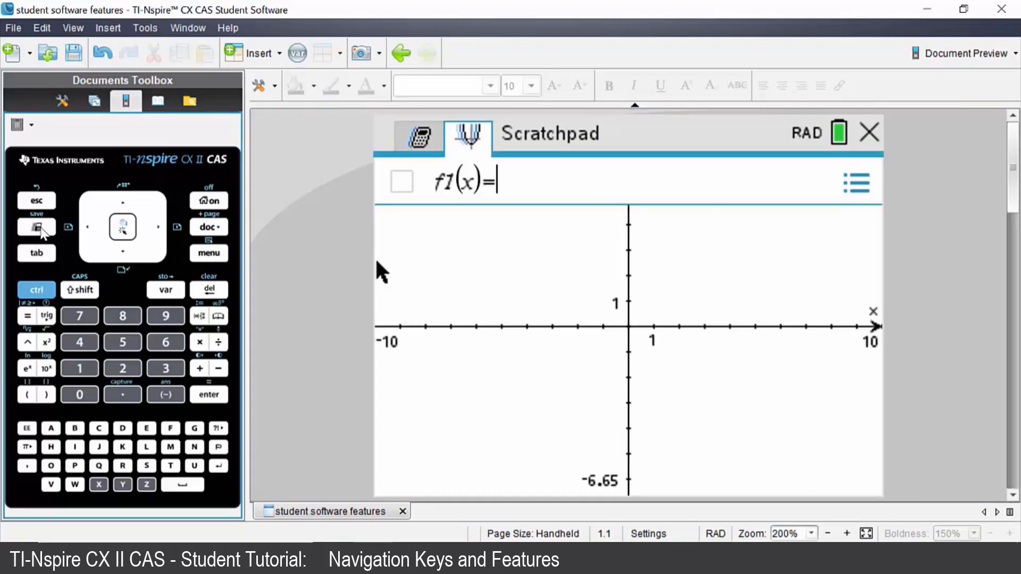
left_click(418, 136)
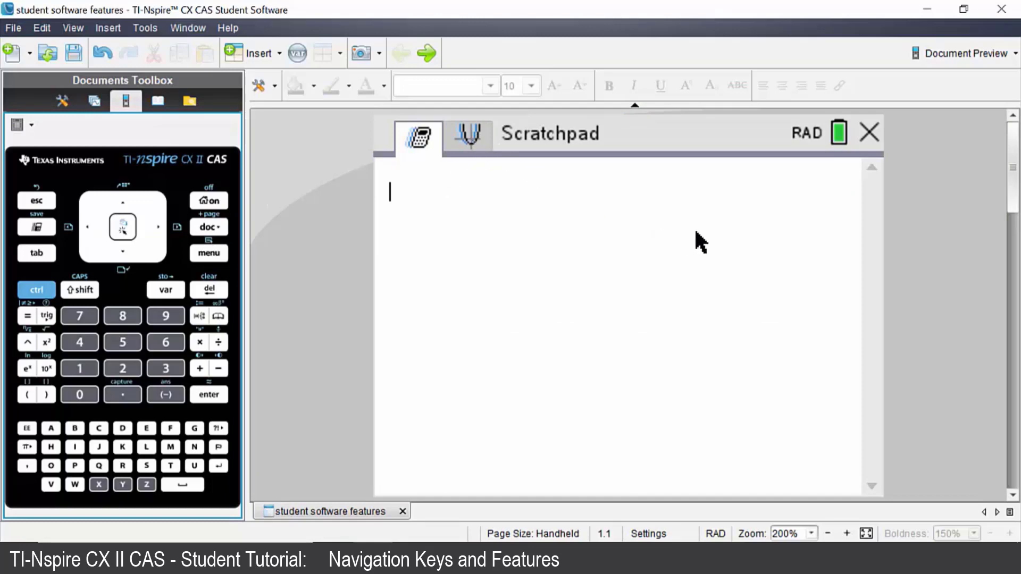
mouse_move(871, 138)
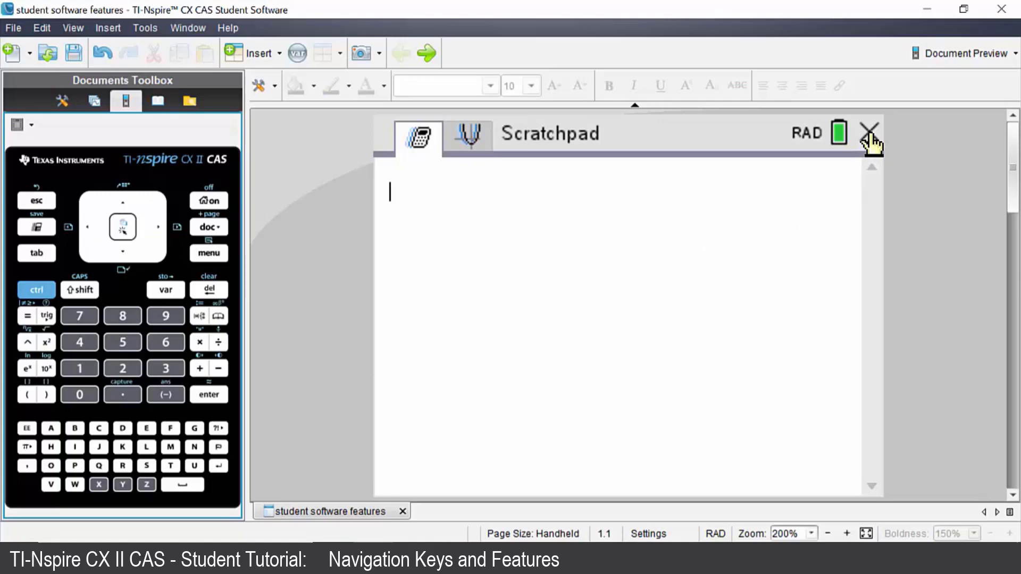
left_click(870, 133)
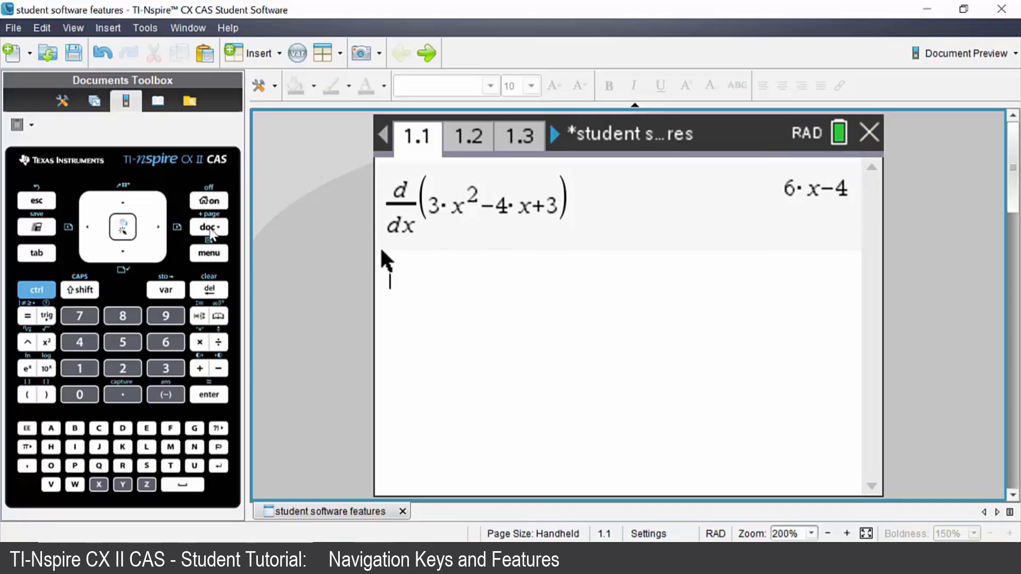
left_click(209, 227)
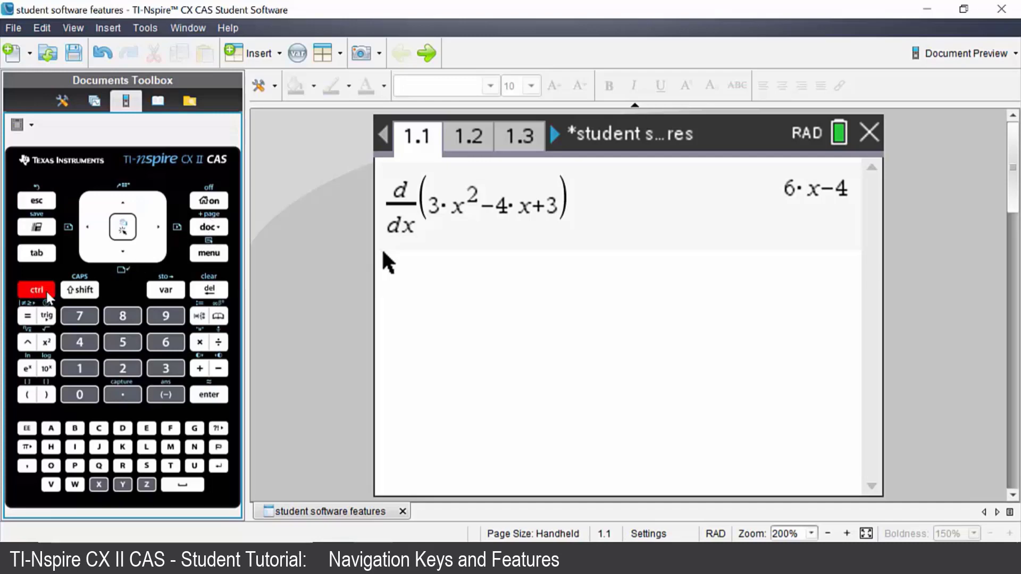
left_click(208, 226)
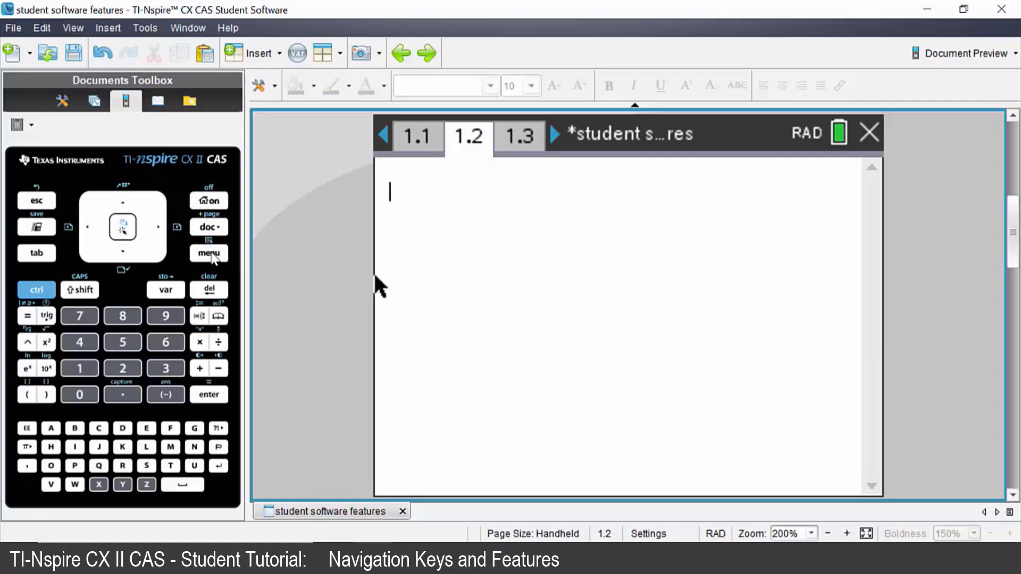
left_click(209, 253)
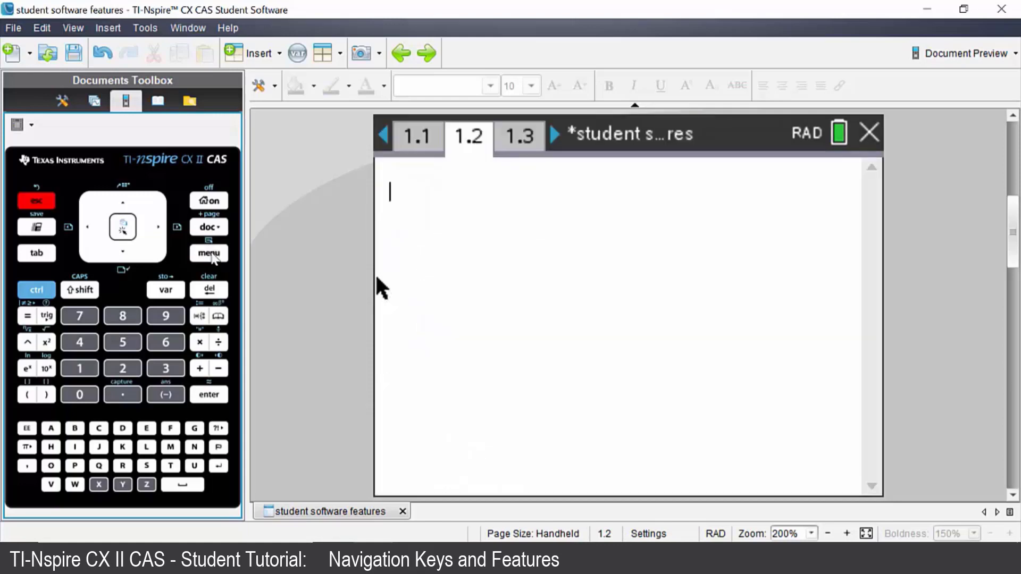
mouse_move(42, 264)
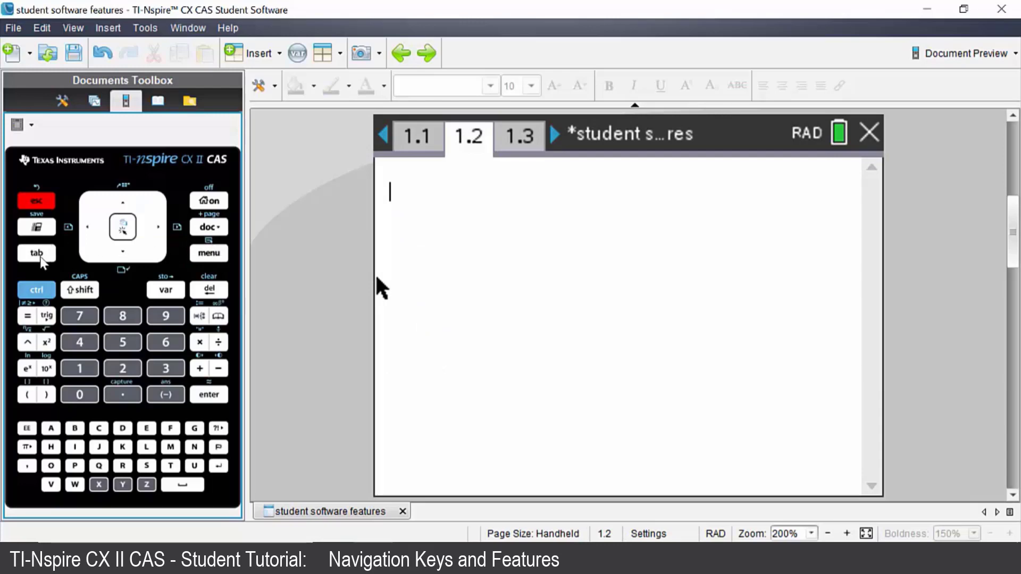
left_click(208, 254)
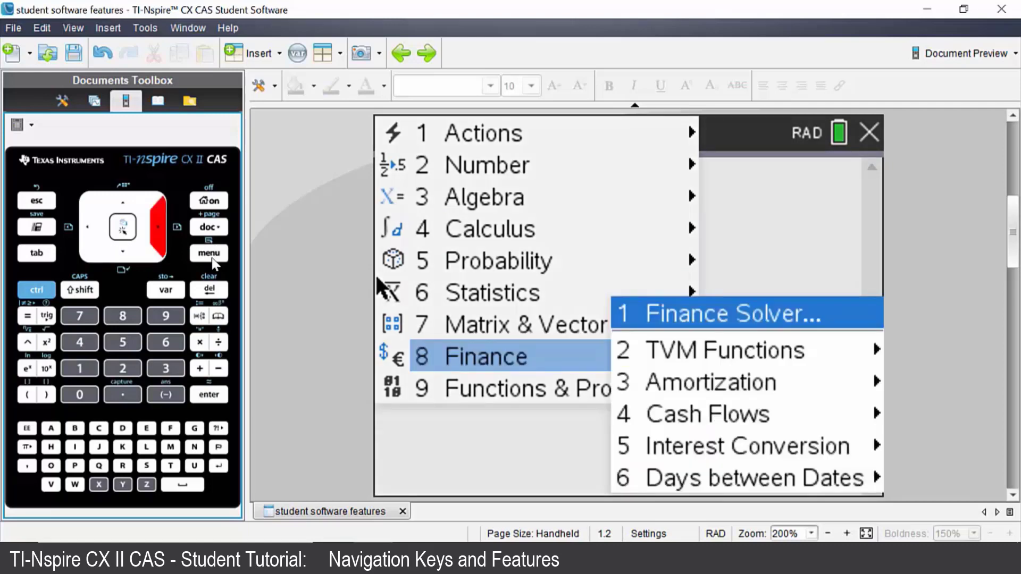
left_click(746, 313)
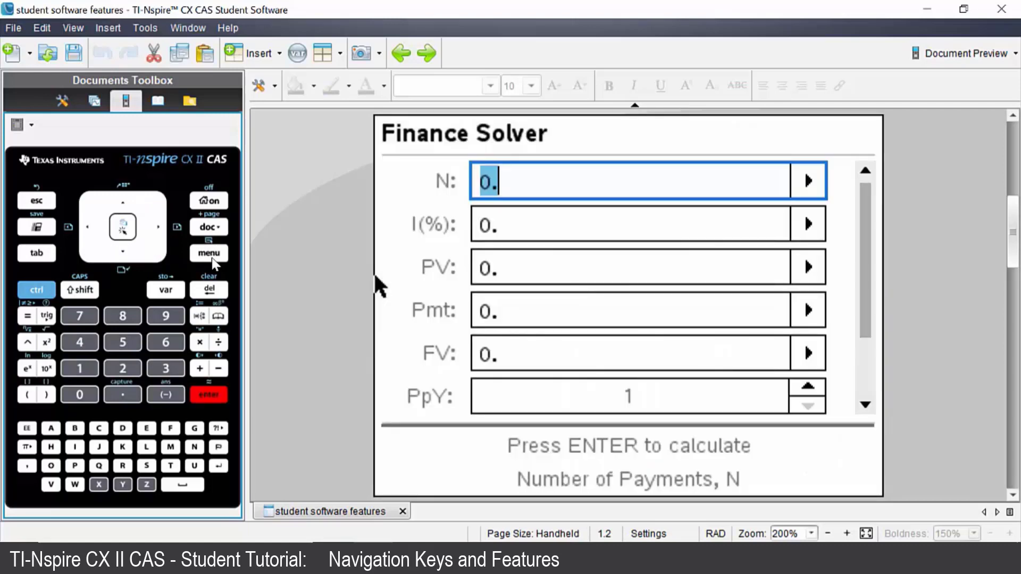
mouse_move(283, 140)
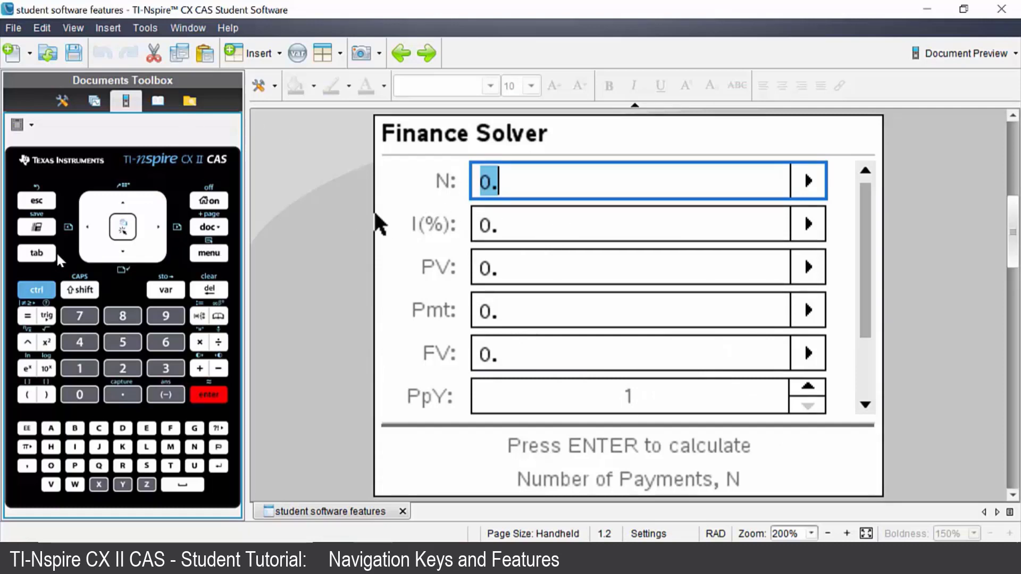
key("tab")
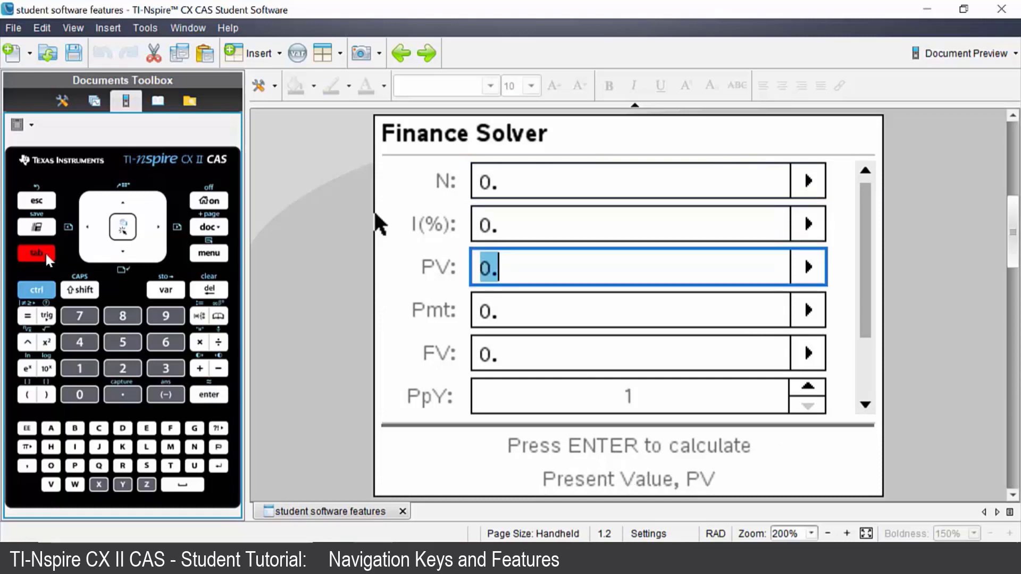
key("tab")
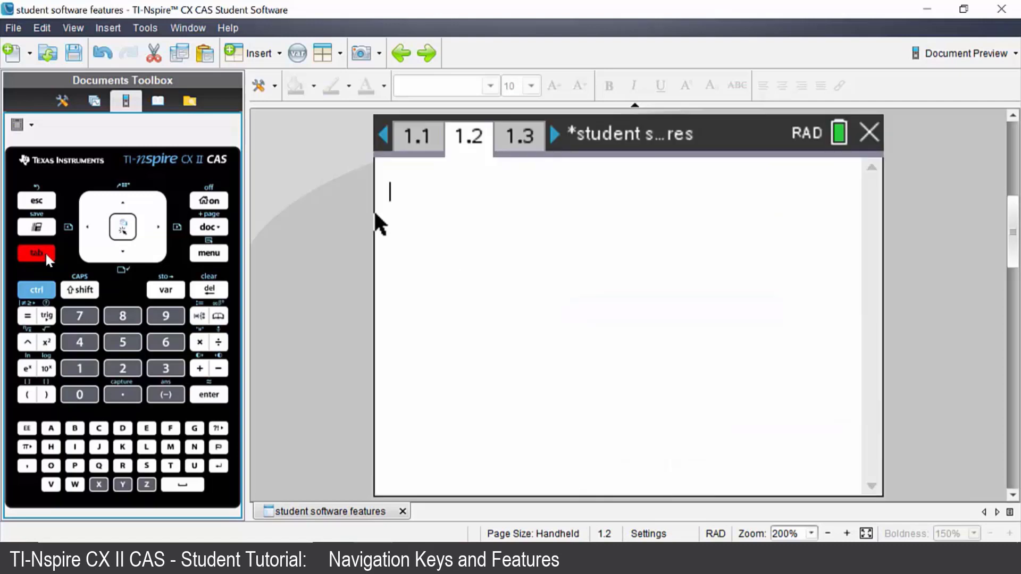
mouse_move(559, 261)
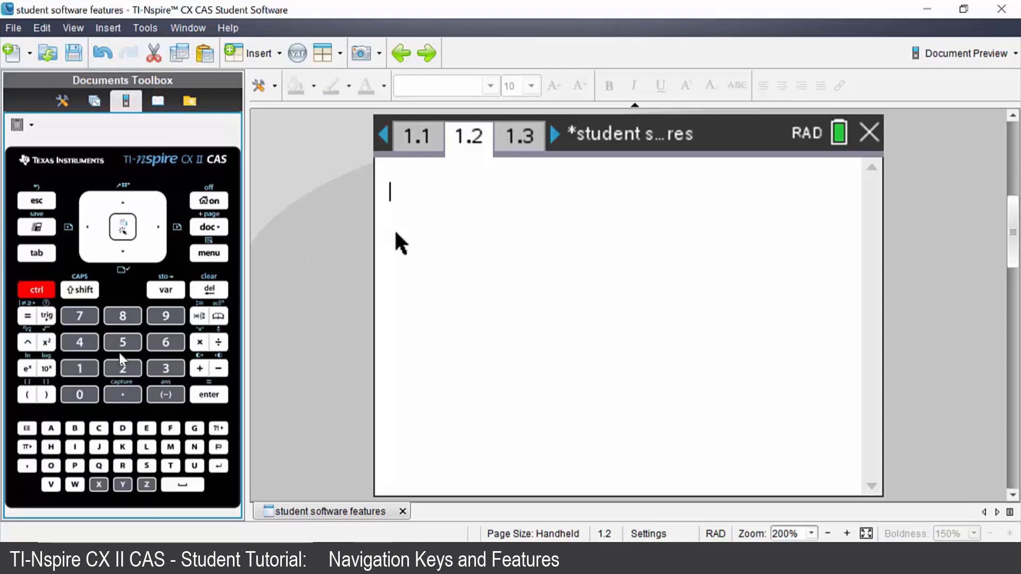
mouse_move(212, 376)
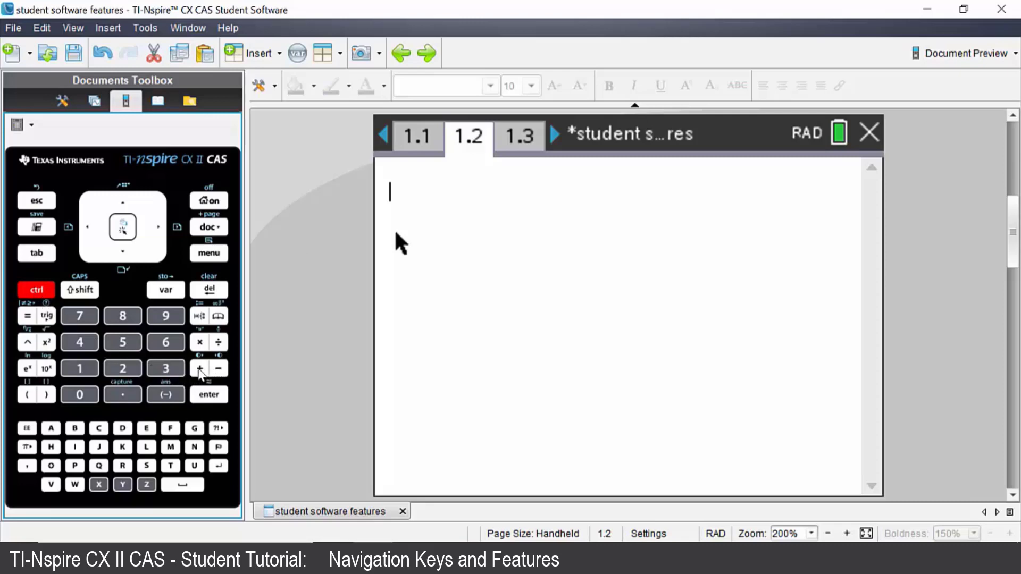
left_click(199, 368)
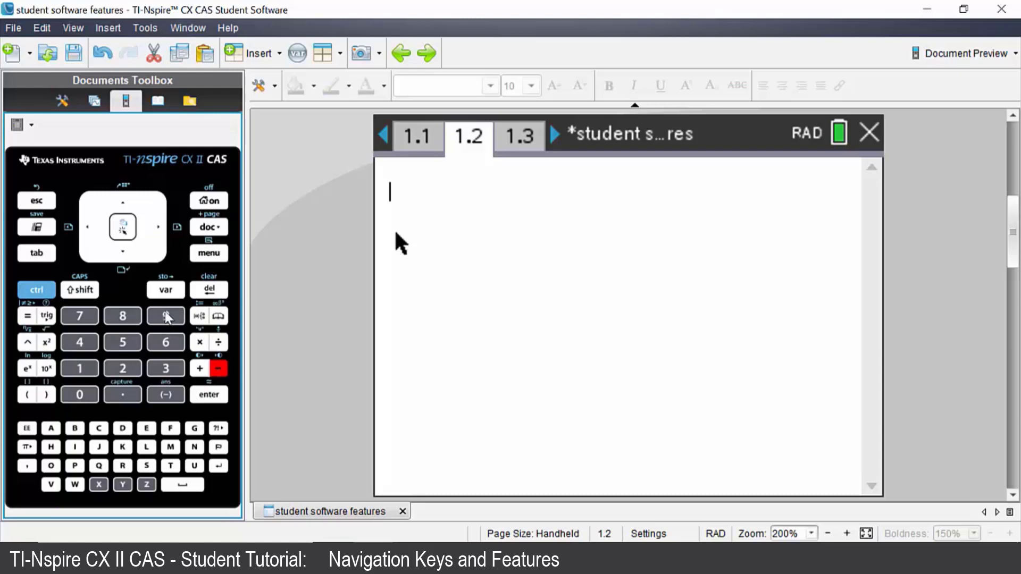
left_click(166, 290)
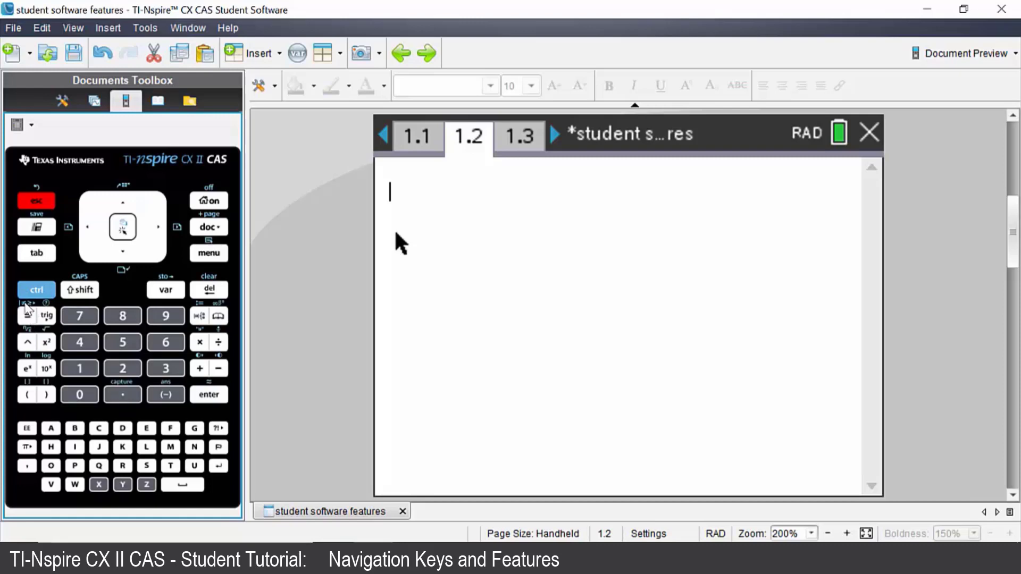
left_click(36, 290)
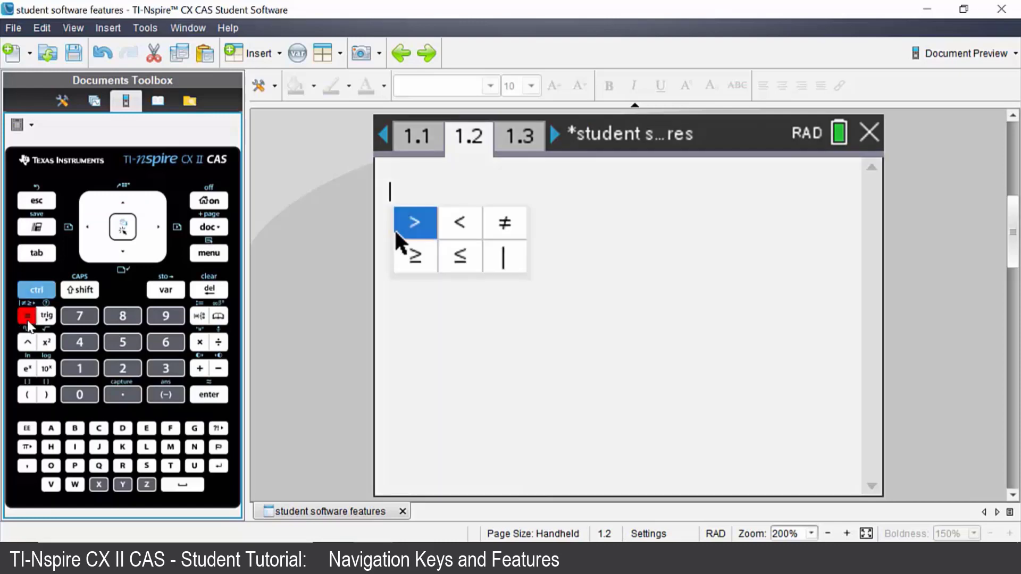
mouse_move(461, 288)
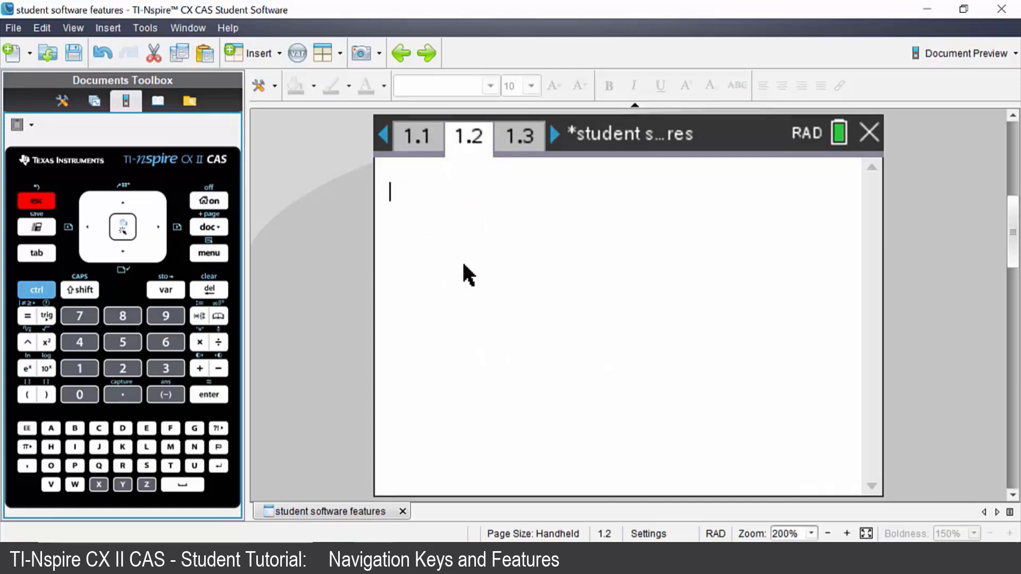
mouse_move(57, 312)
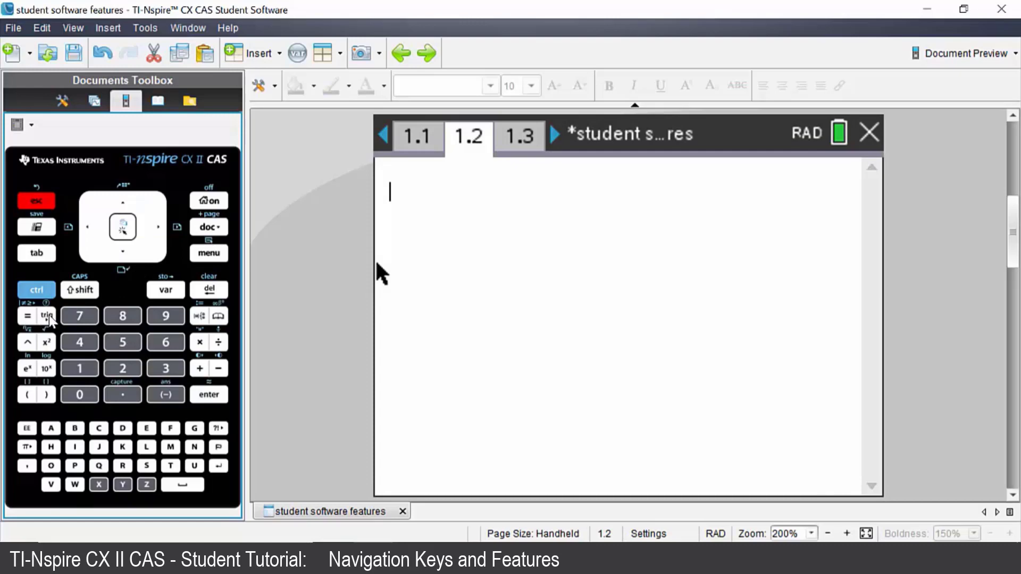
Insert cos( from the trig list, clear the entry line, and show the function catalog
left_click(44, 317)
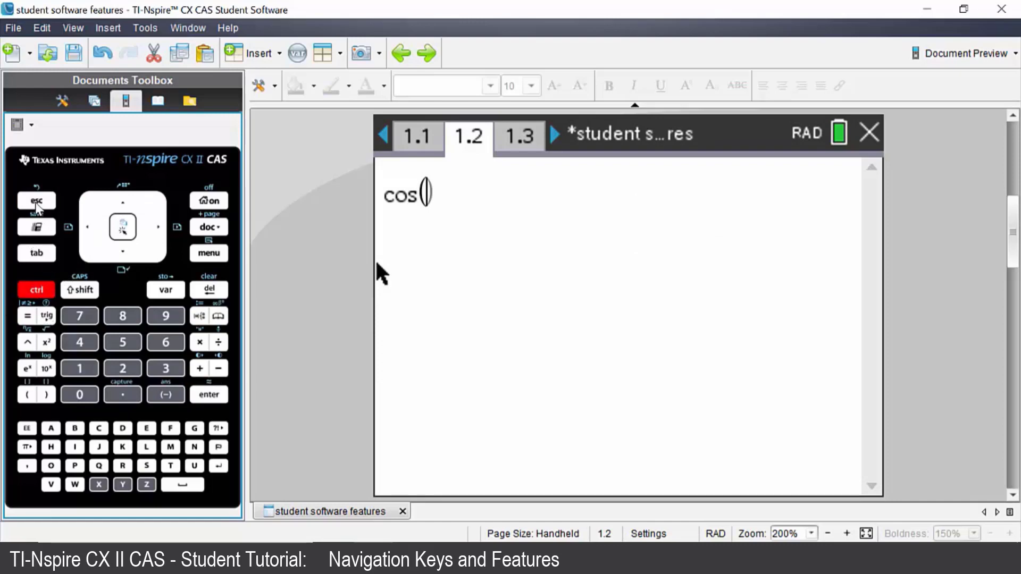
left_click(36, 201)
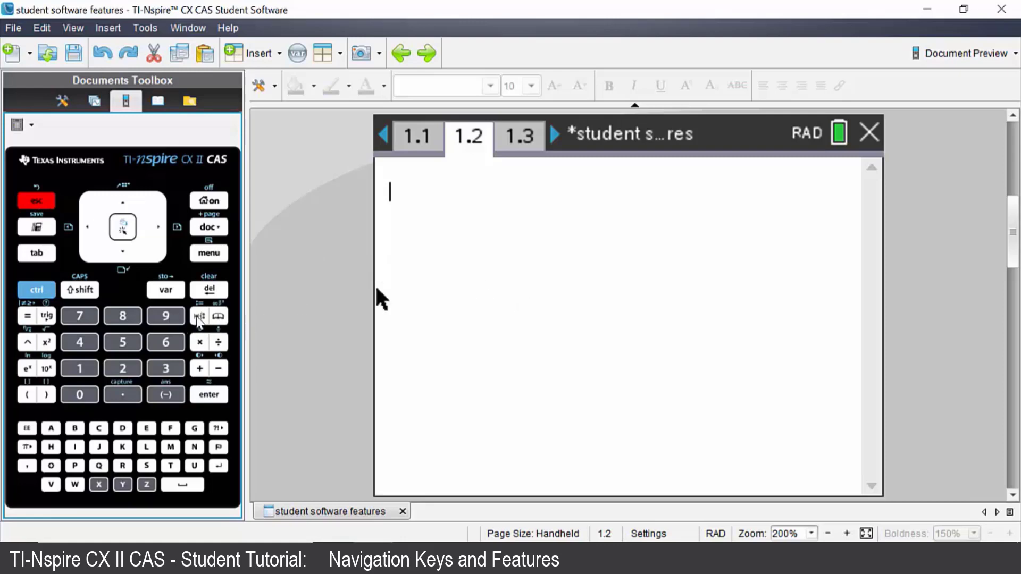
left_click(198, 317)
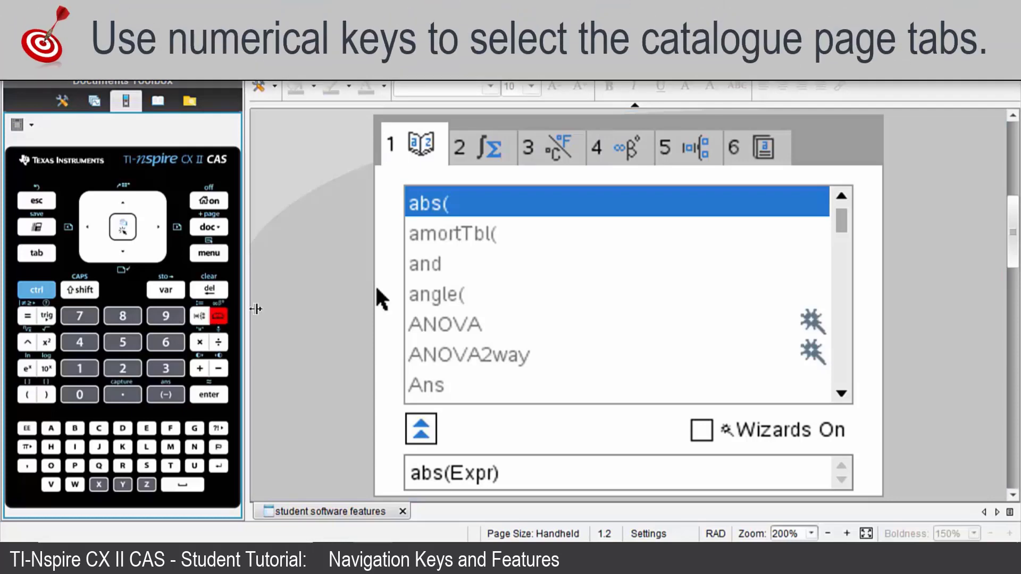
mouse_move(682, 166)
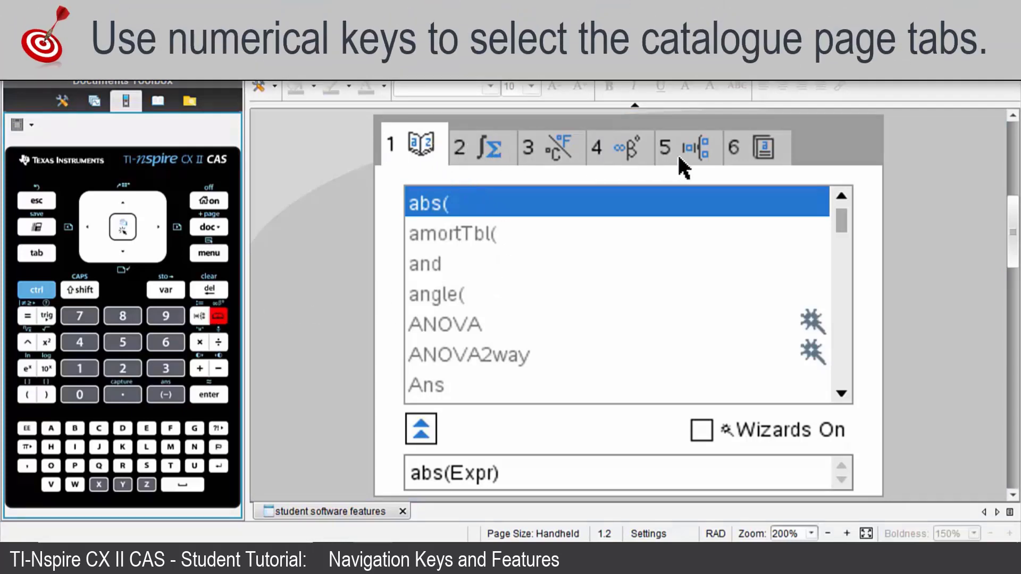
mouse_move(500, 142)
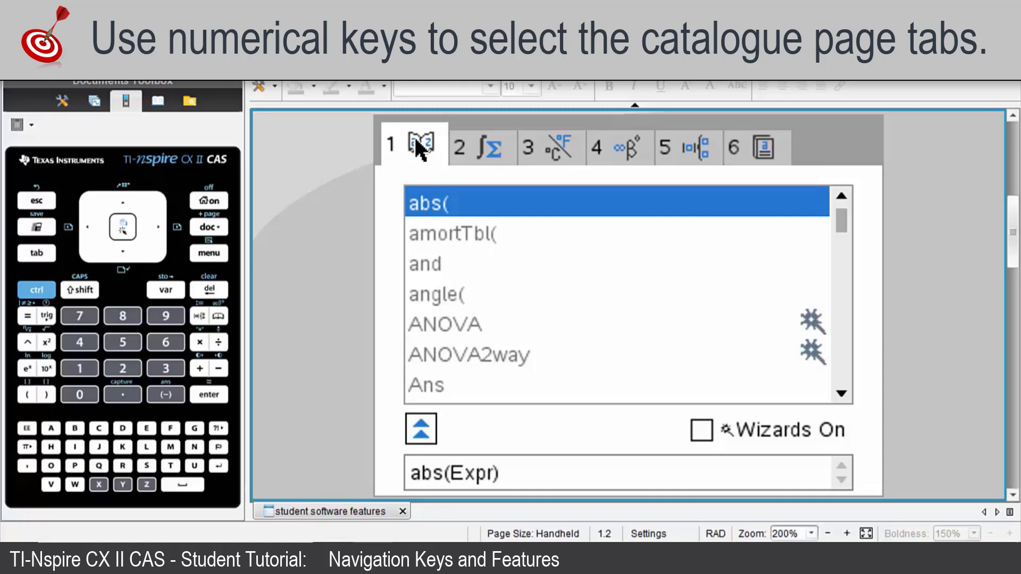
mouse_move(464, 156)
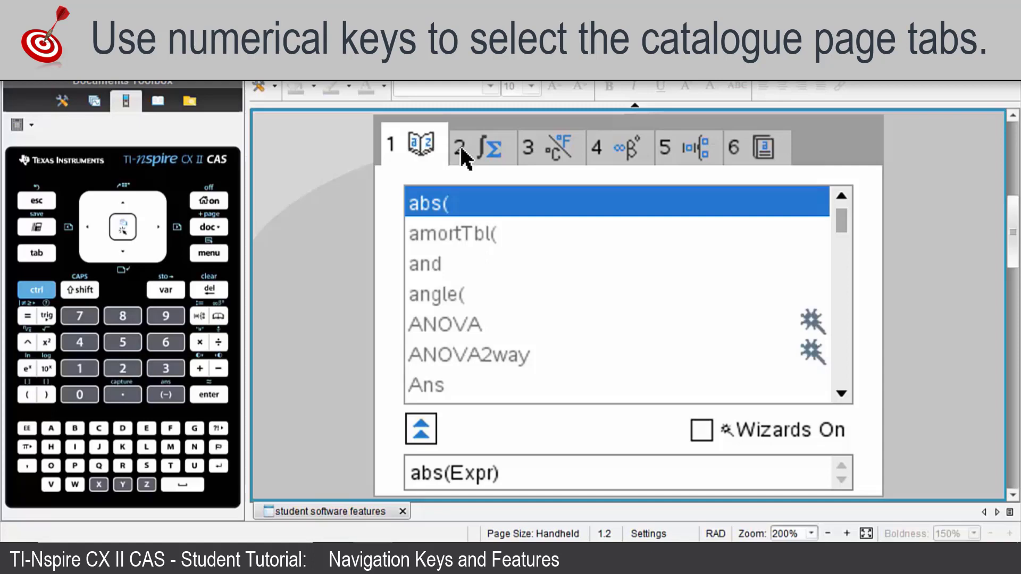
Browse the catalog's category listing and next pages, ending on the math templates tab
left_click(480, 147)
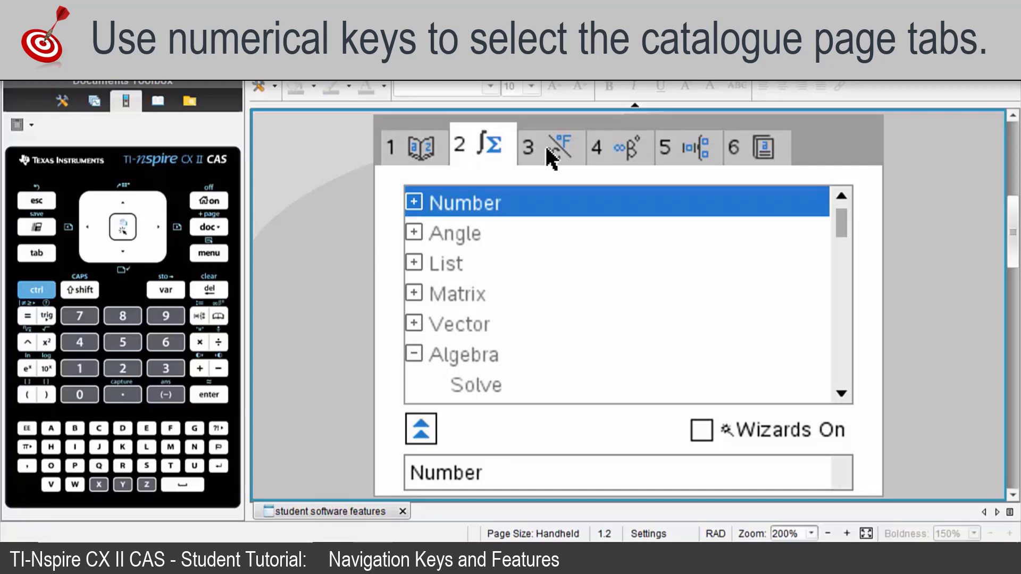
left_click(550, 147)
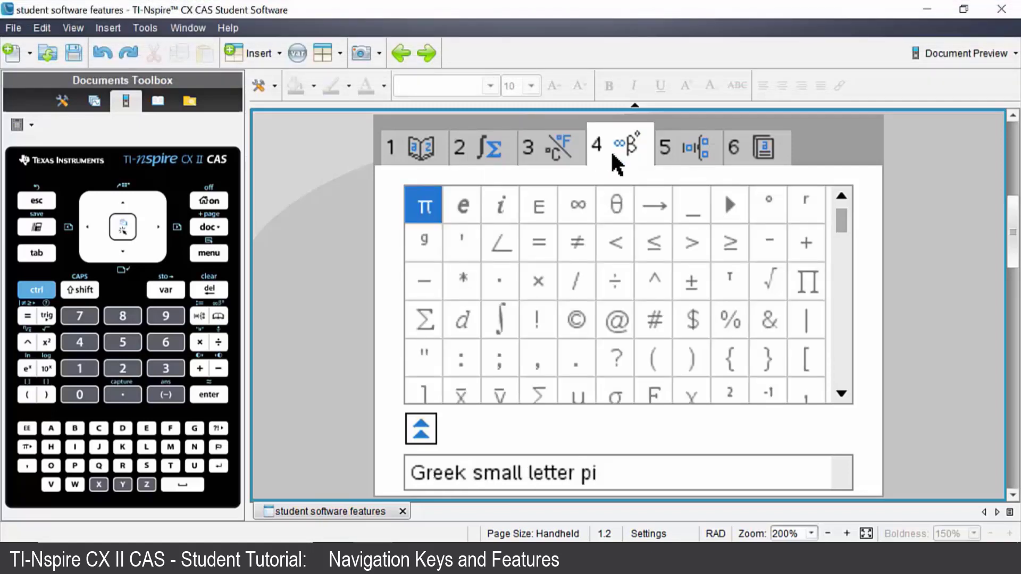
left_click(688, 147)
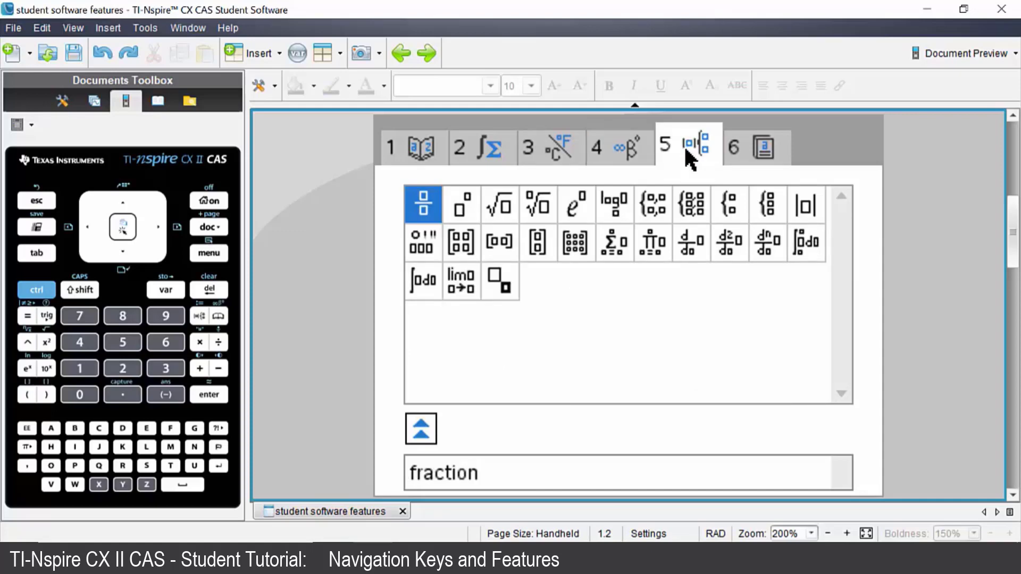
mouse_move(709, 162)
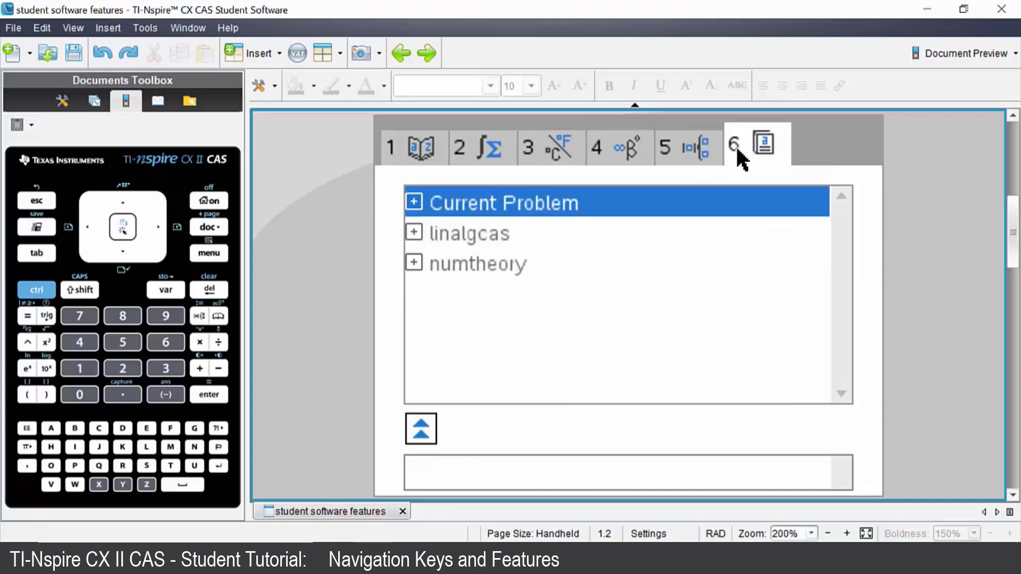
mouse_move(265, 225)
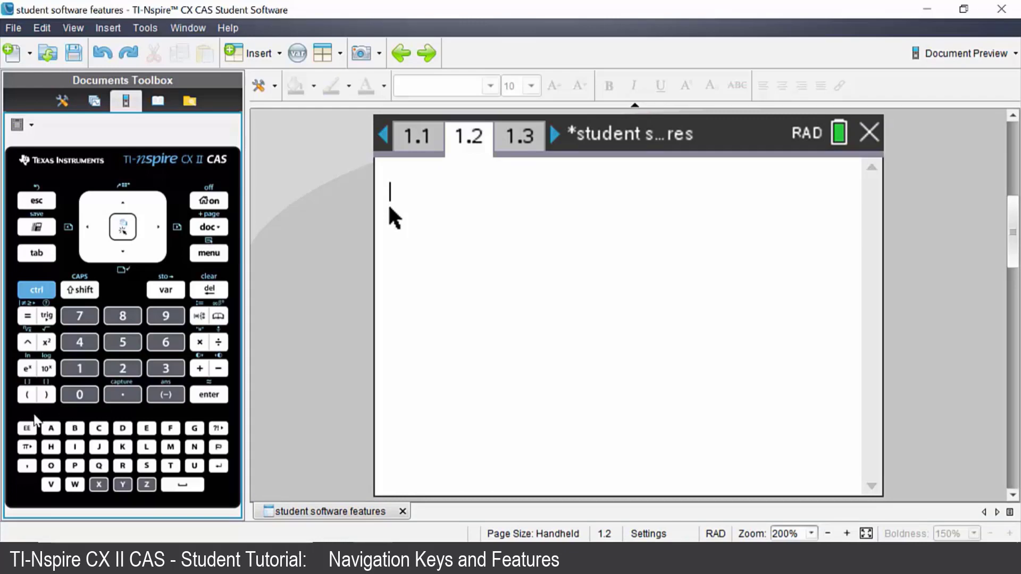
mouse_move(52, 453)
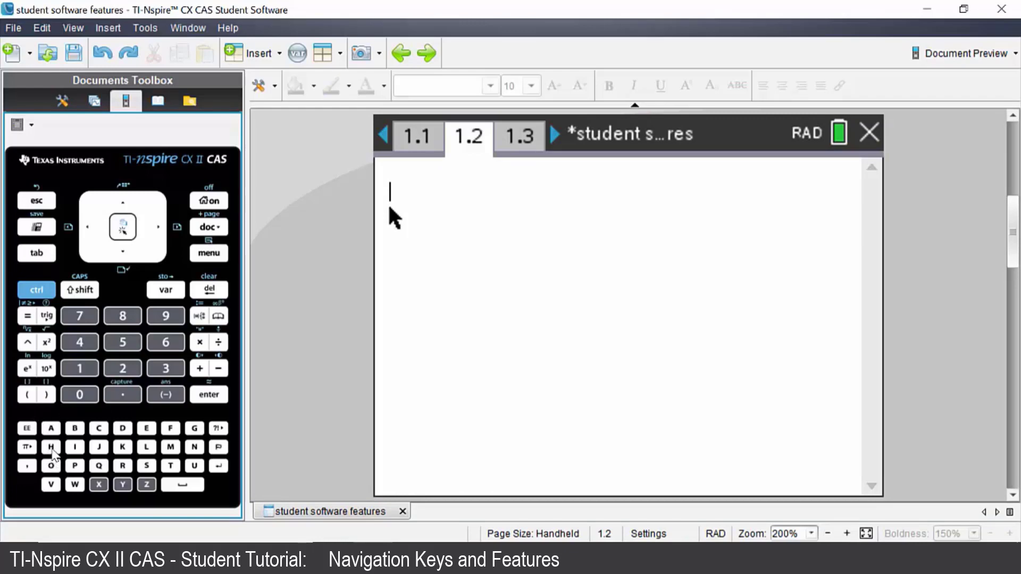
mouse_move(26, 453)
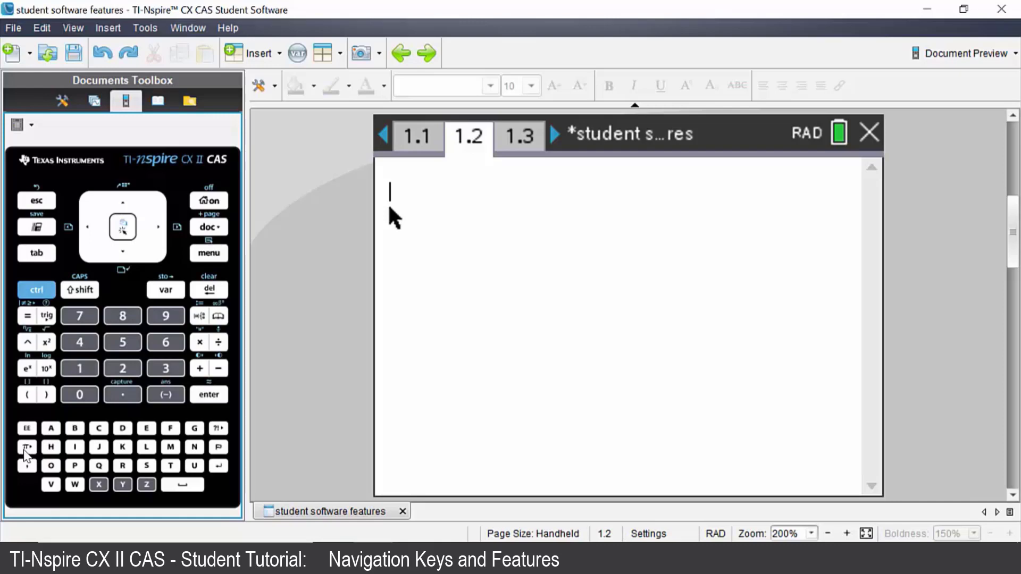
Bring up the π key's symbol palette with π, i, ∞, e and θ
left_click(27, 446)
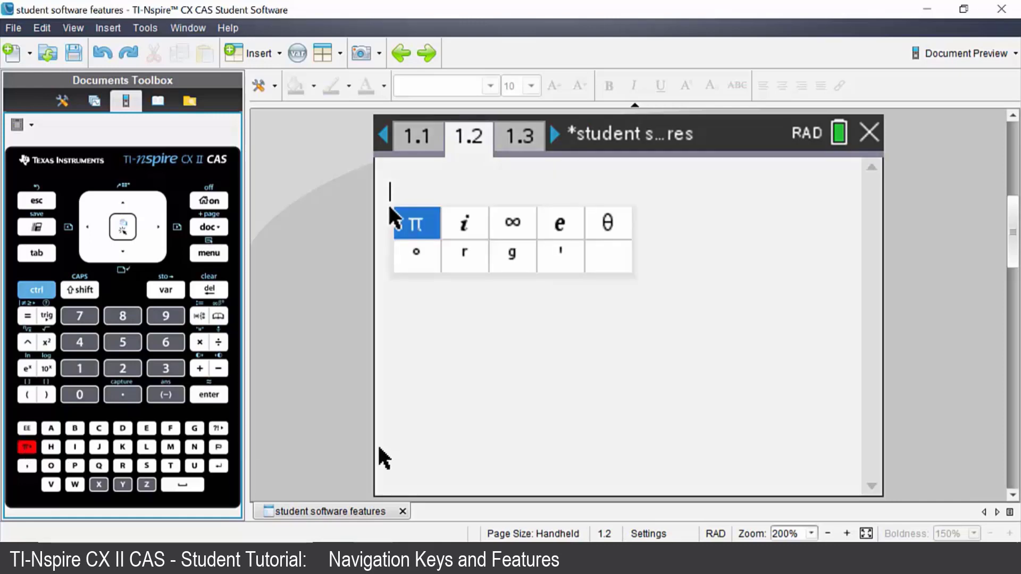